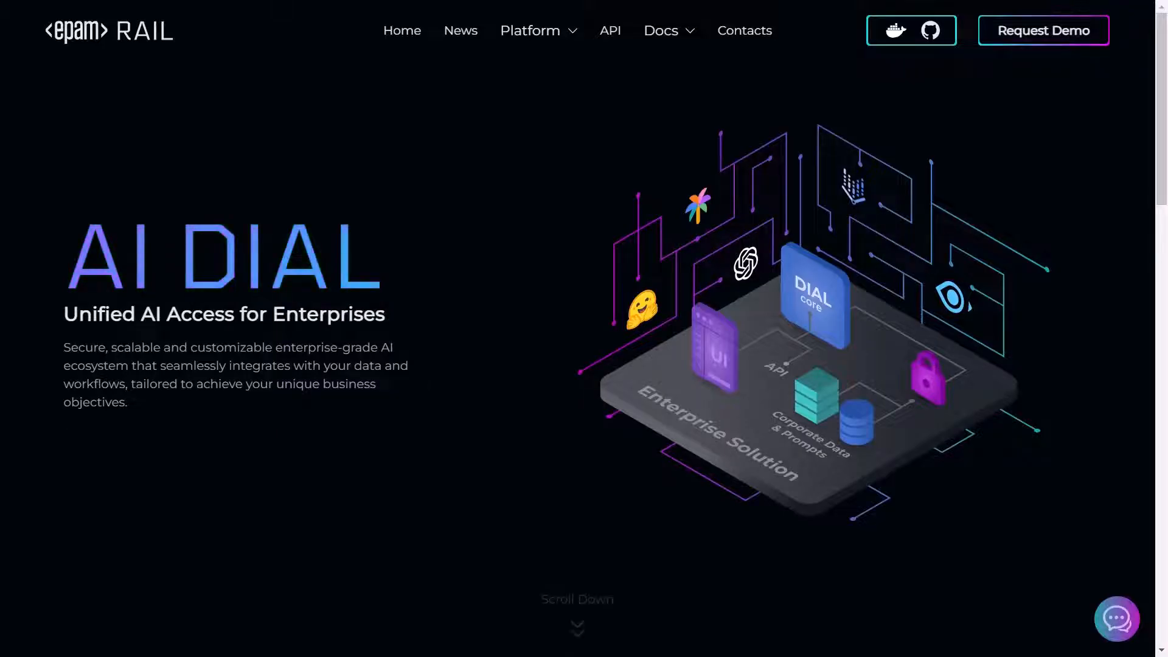
# - Open the Extension Framework page and read down to Typical Addon Examples
pyautogui.click(531, 30)
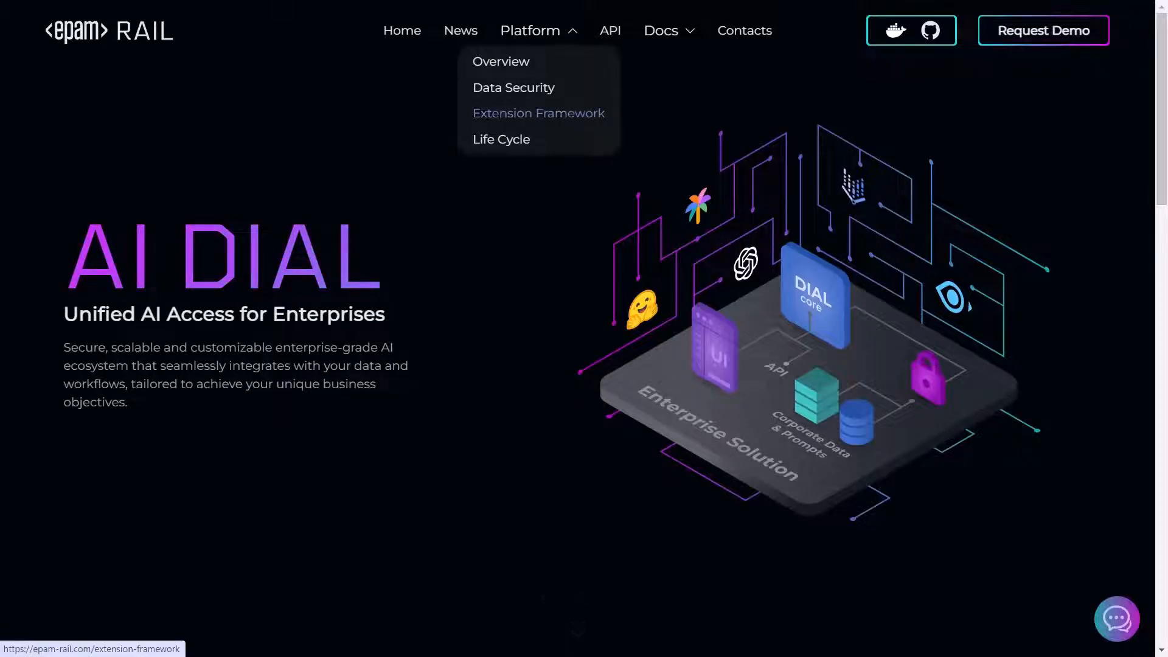
pyautogui.click(538, 113)
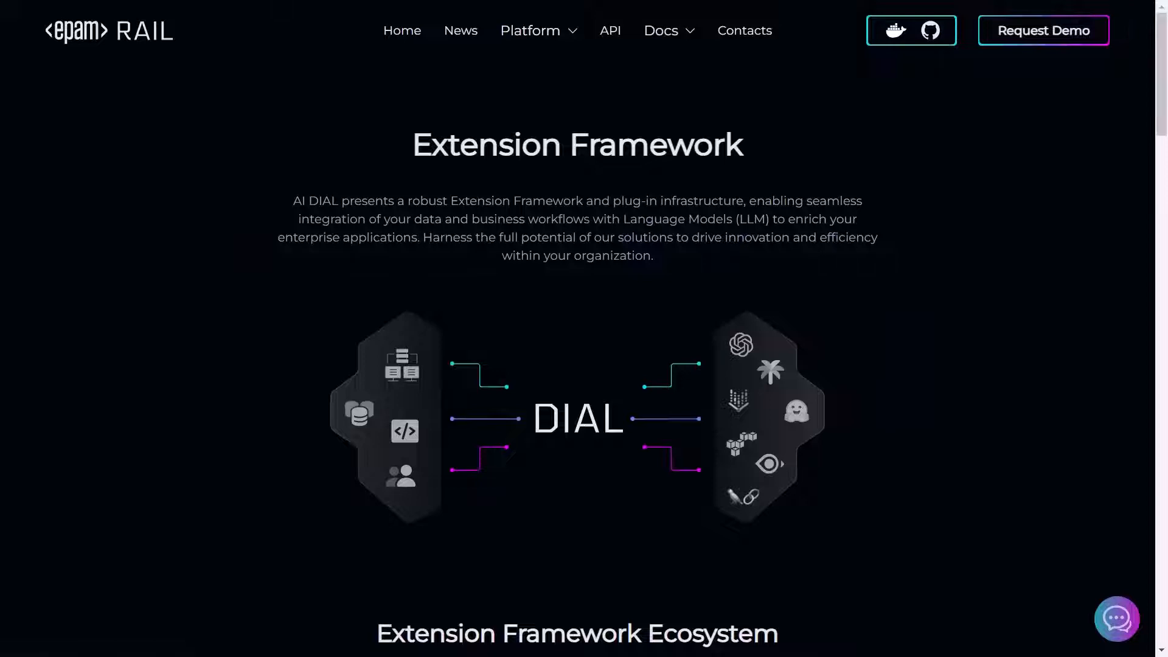
pyautogui.scroll(-3)
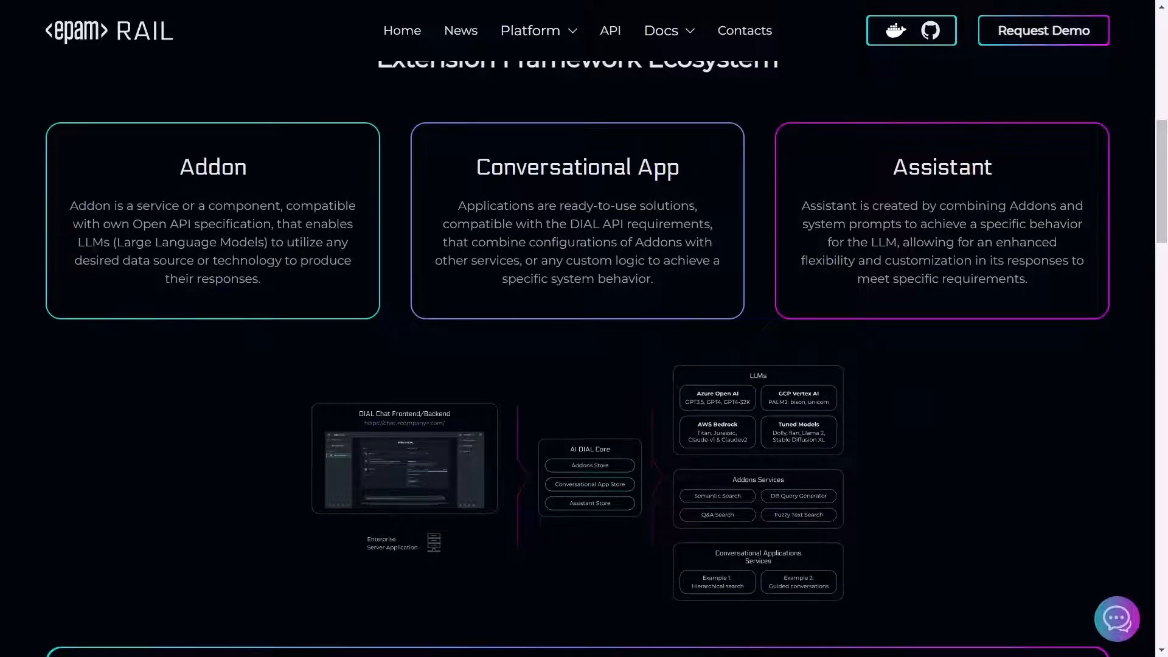
pyautogui.scroll(-3)
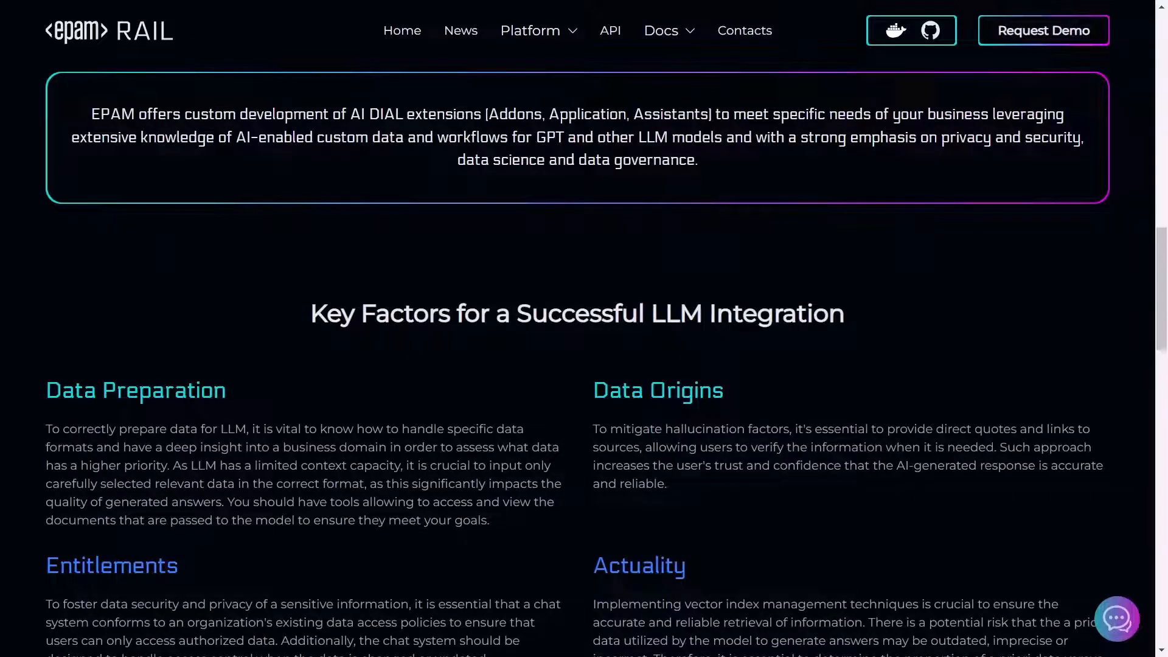
pyautogui.scroll(-3)
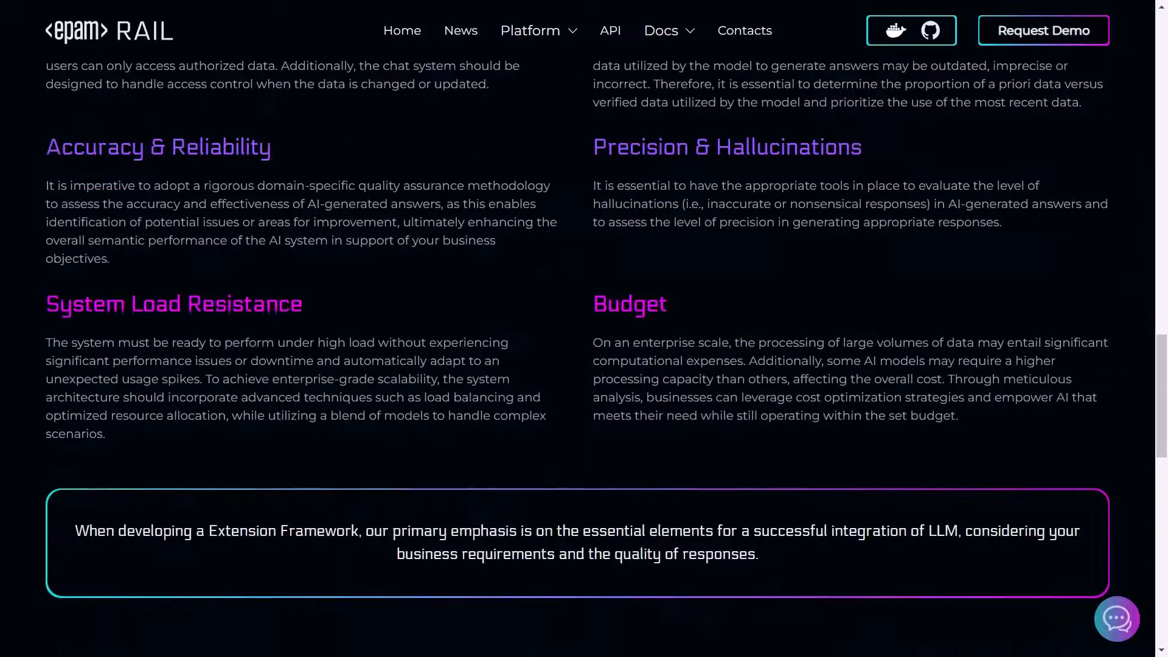
pyautogui.scroll(-3)
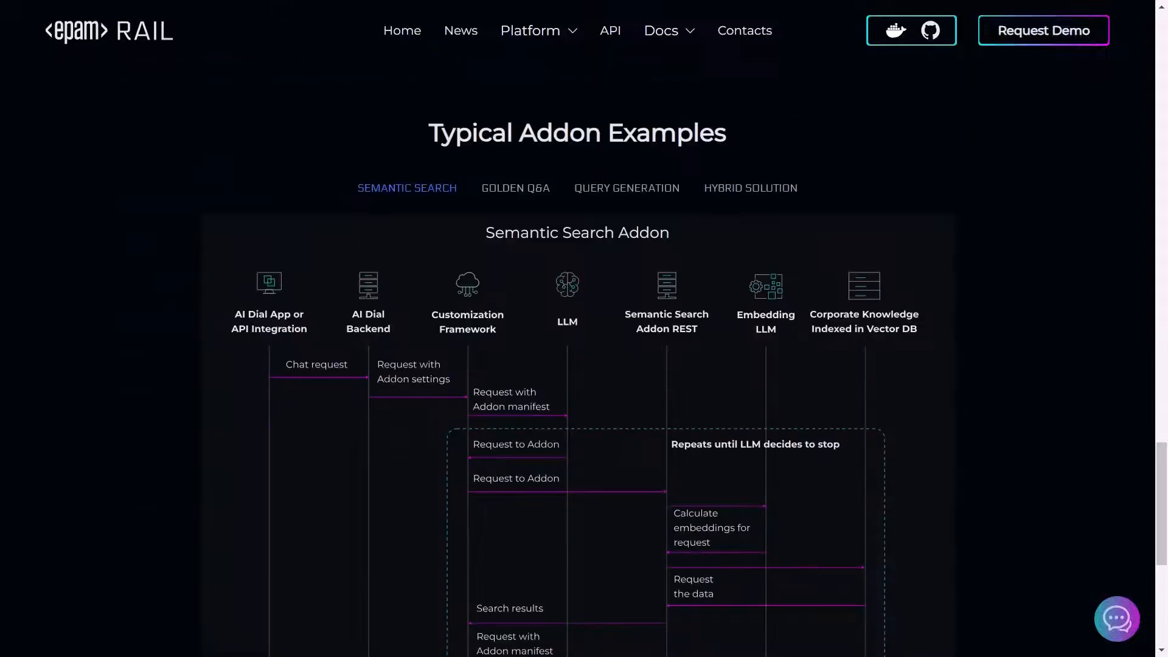
pyautogui.scroll(-3)
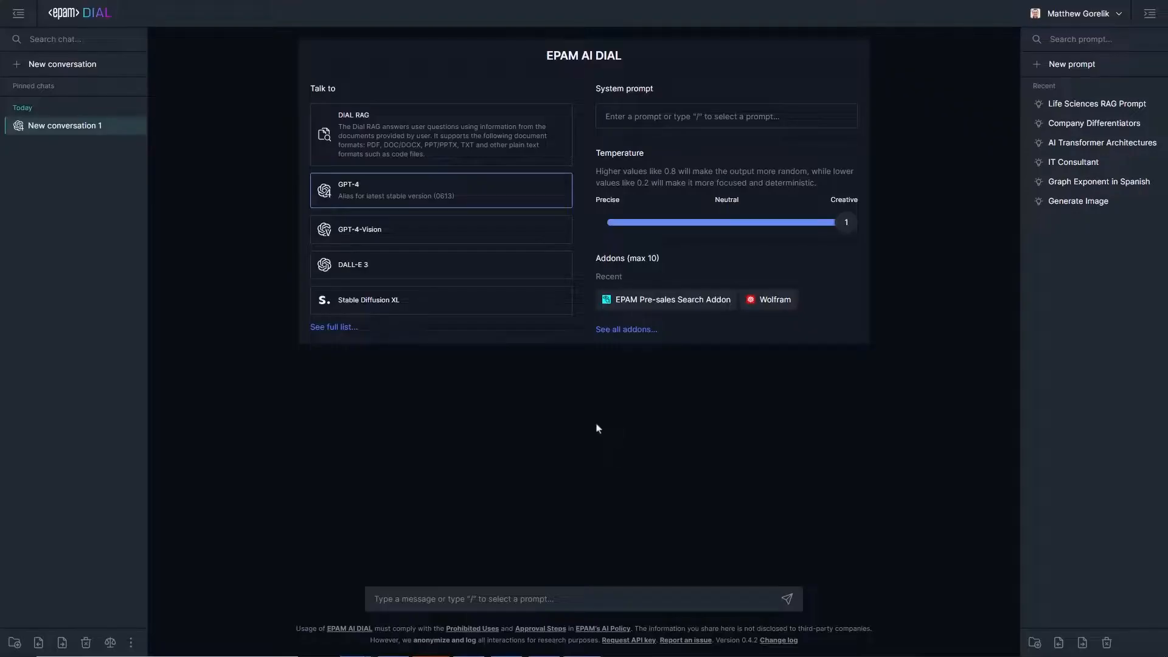
pyautogui.moveTo(405, 152)
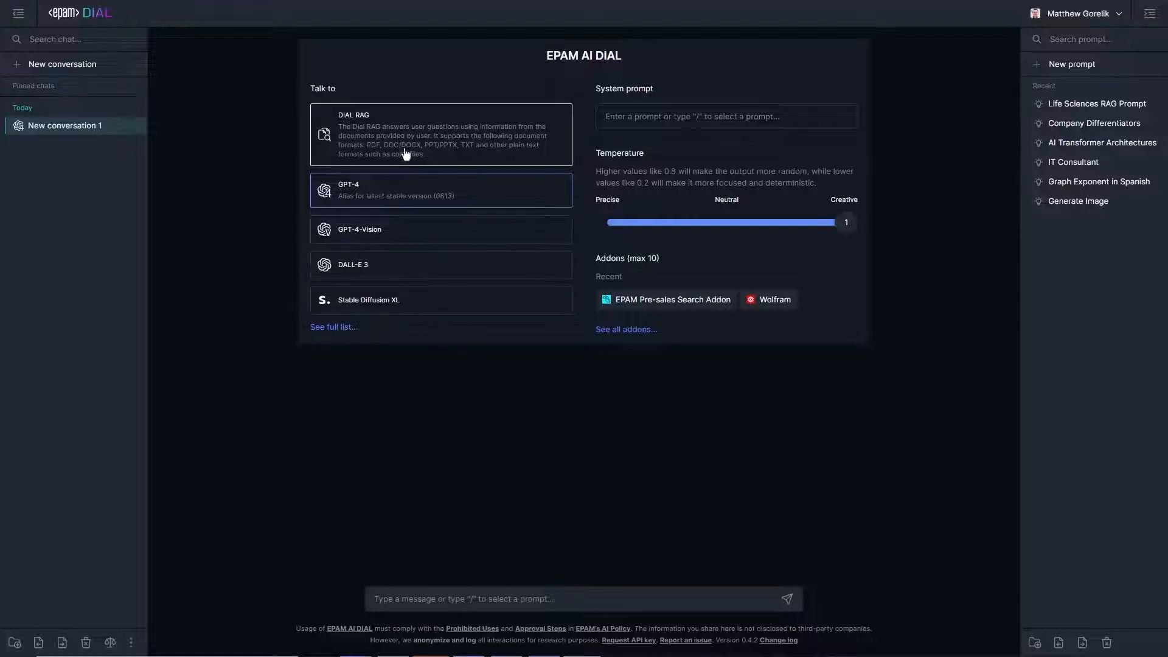
# - Choose DIAL RAG and highlight its 'Internally…' description paragraph
pyautogui.click(439, 134)
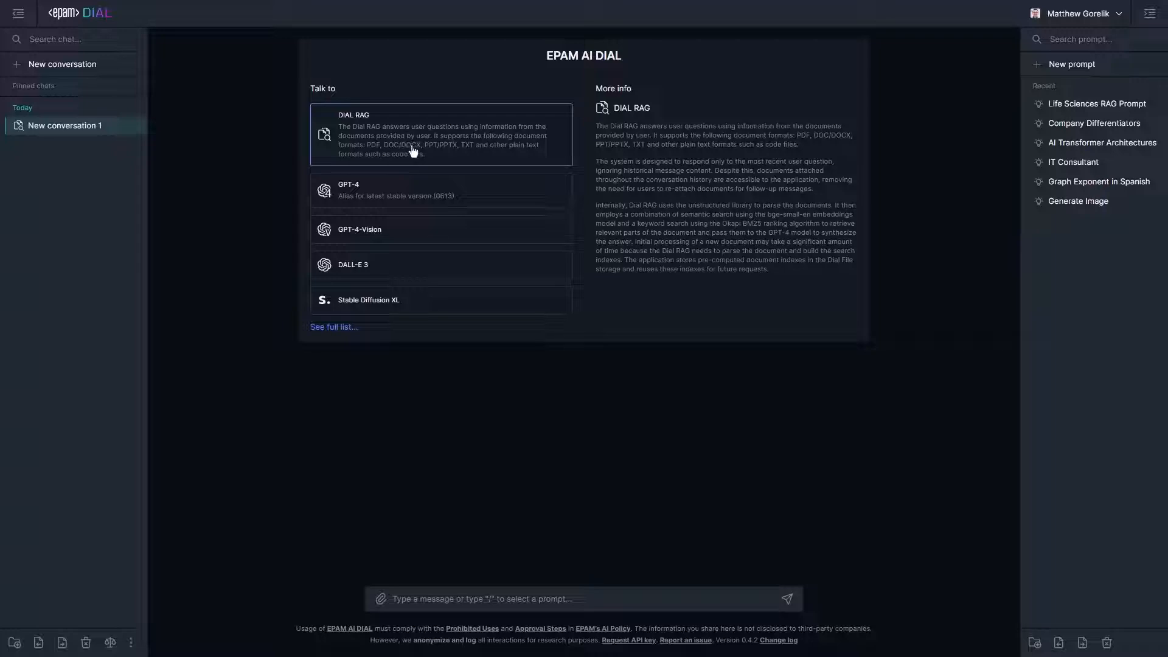
pyautogui.moveTo(596, 205); pyautogui.dragTo(769, 269)
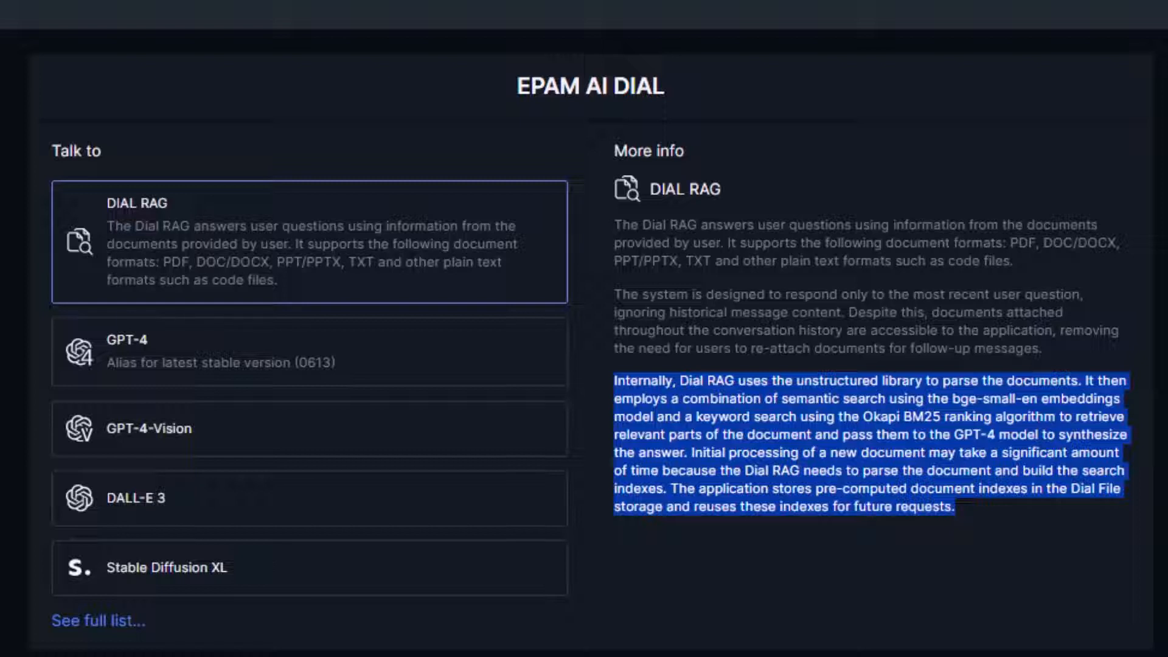
pyautogui.click(382, 598)
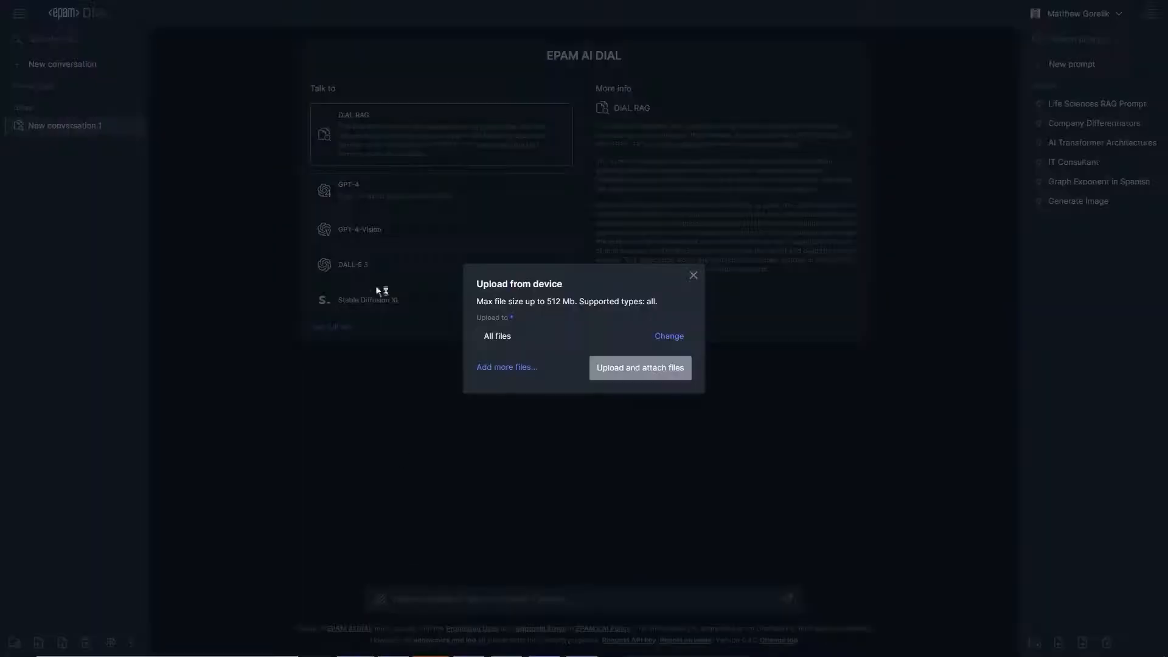
# - Upload and attach 'Ontology in Life Sciences.pdf', then open the paper
pyautogui.click(505, 366)
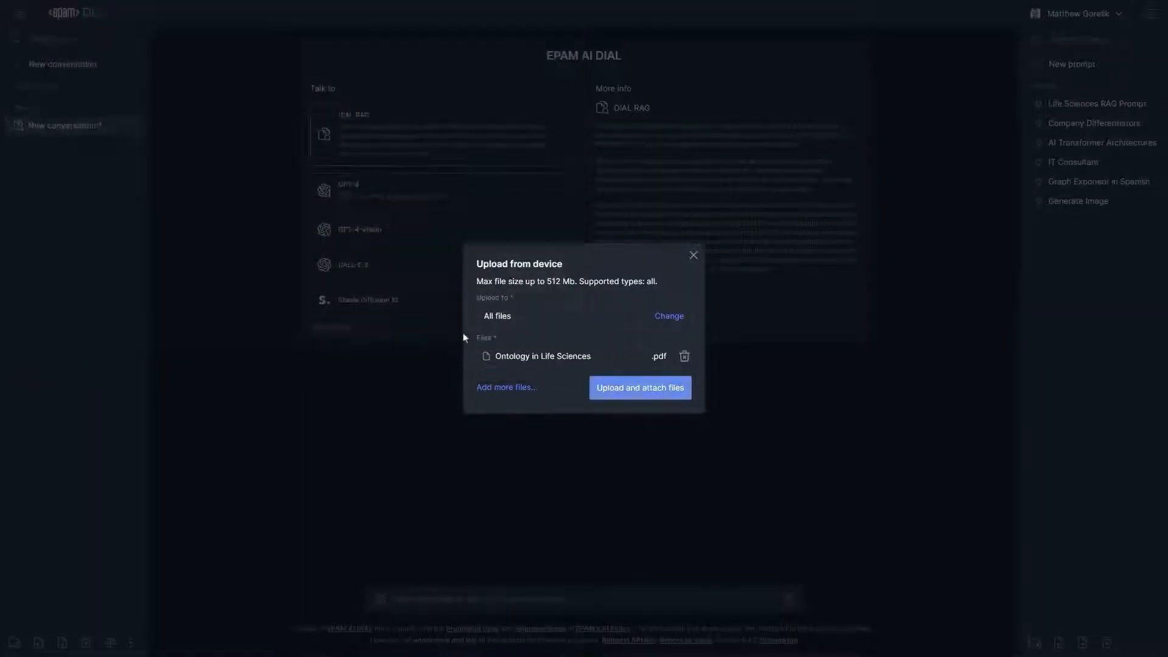
pyautogui.click(639, 388)
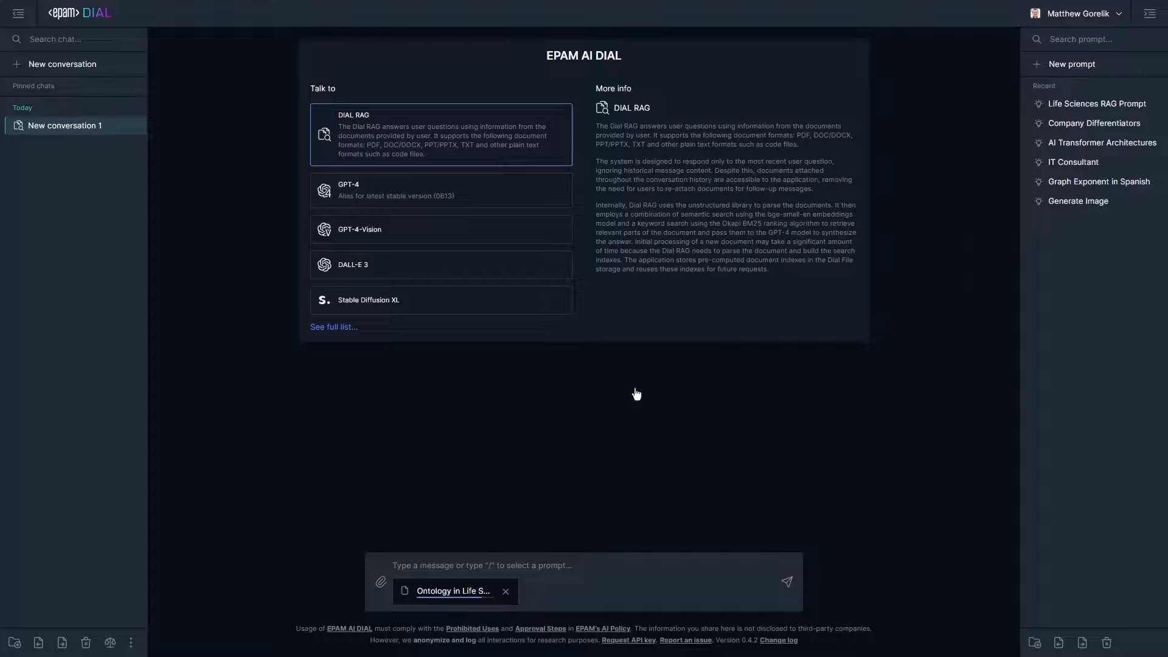
pyautogui.click(452, 591)
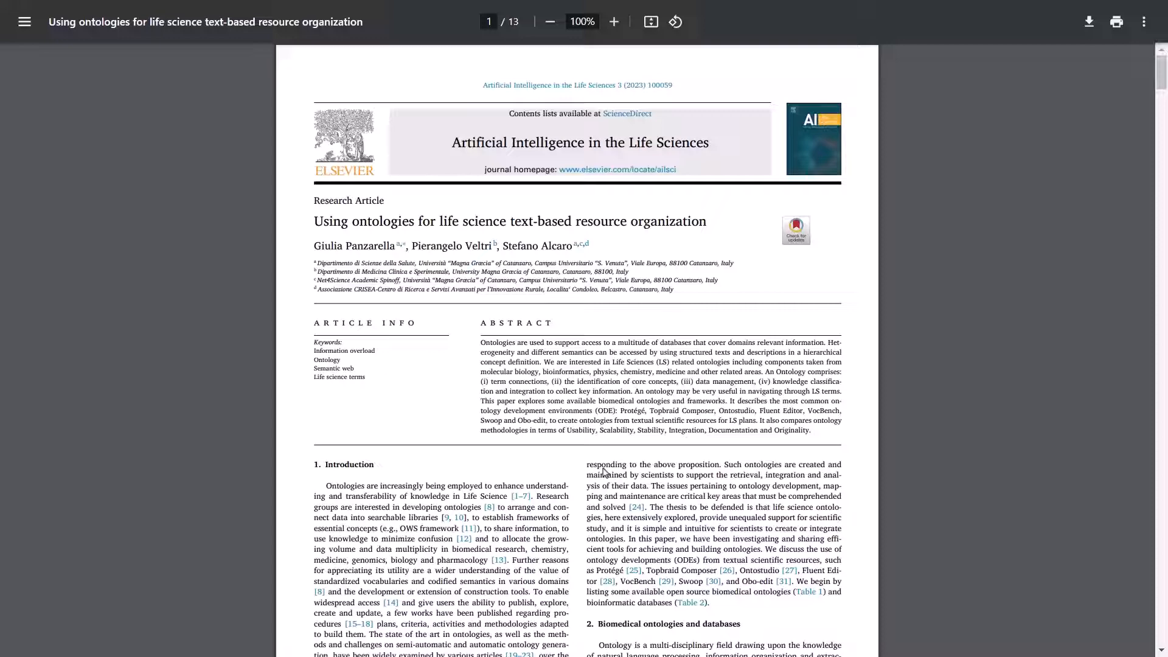
pyautogui.moveTo(524, 535)
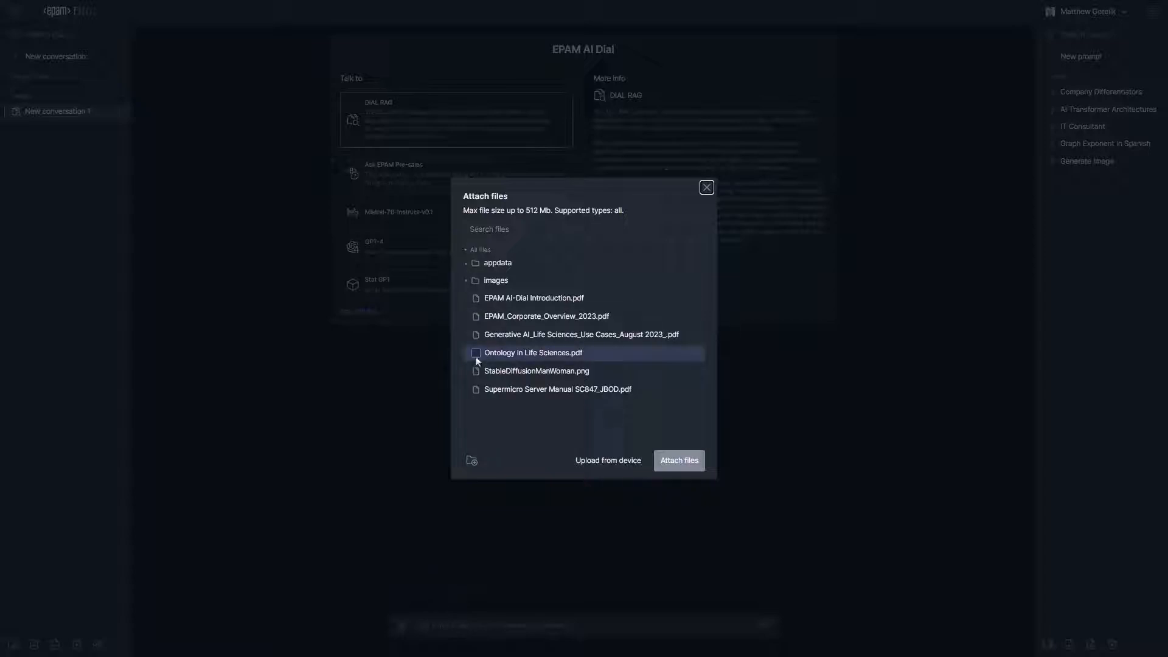
# - Attach the ontology PDF and ask 'What are the main ideas of this article?'
pyautogui.click(677, 461)
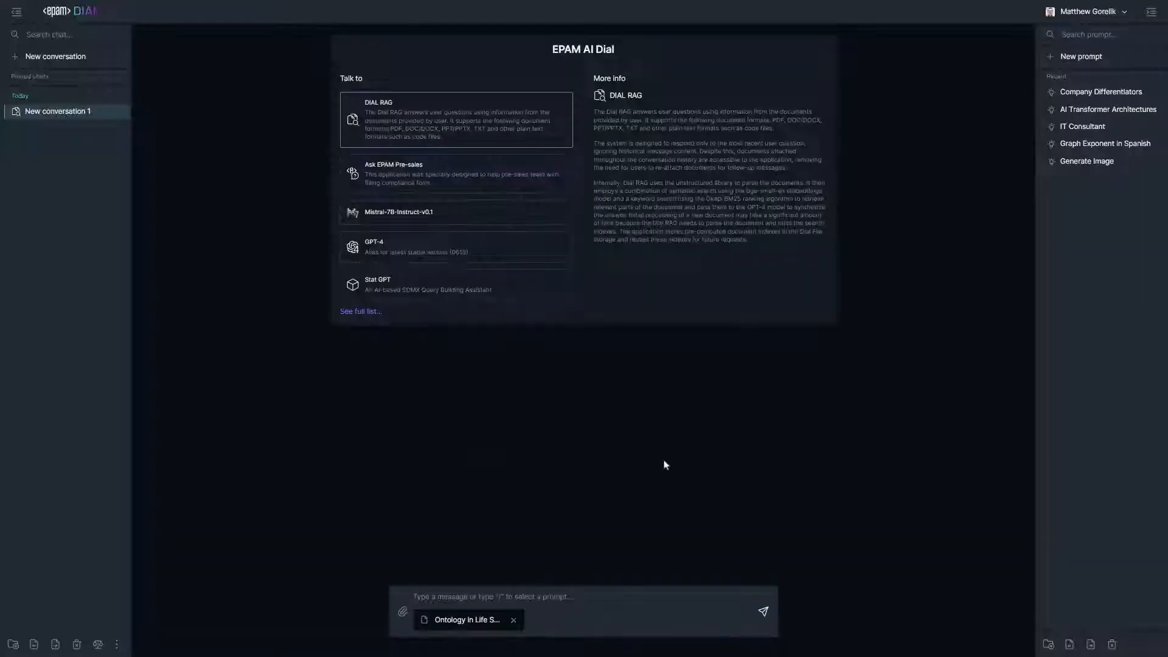
pyautogui.write('What are the main ideas of this article?')
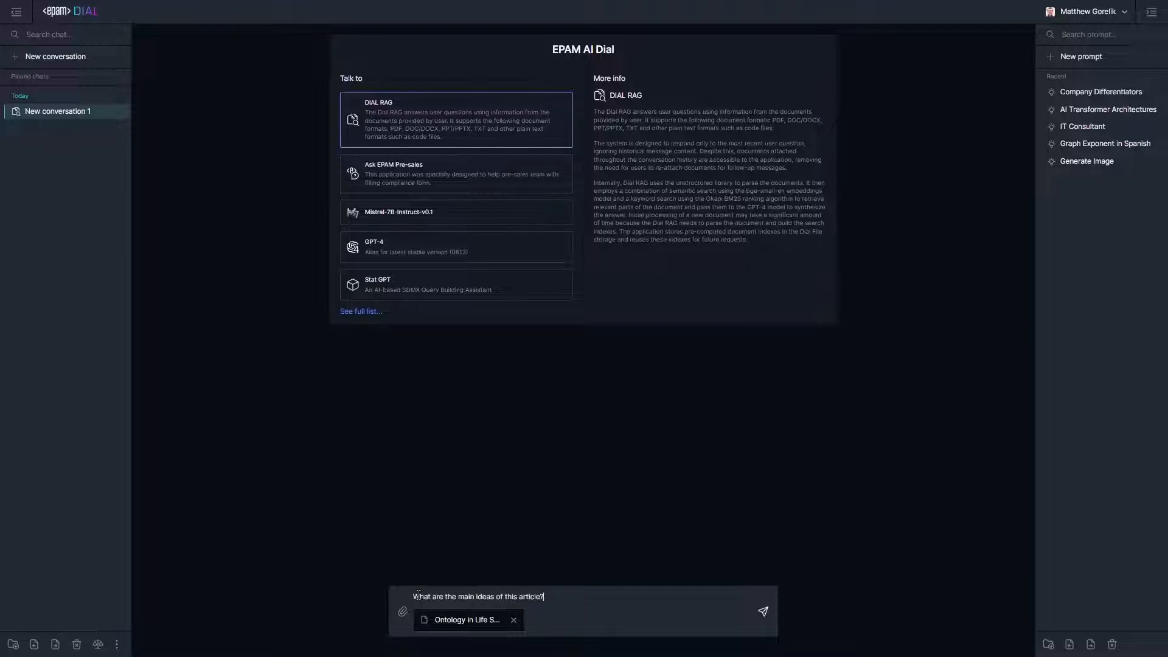
pyautogui.click(763, 611)
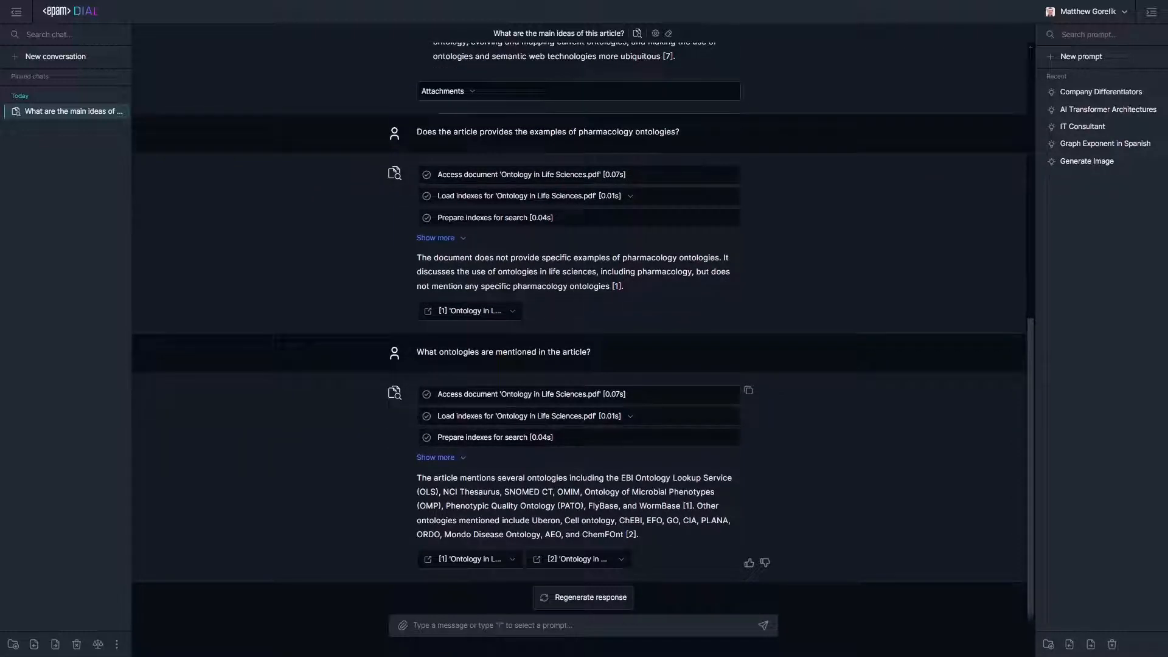
# - Ask what OWL is, then type which tool is most popular for editing ontologies
pyautogui.write('What is')
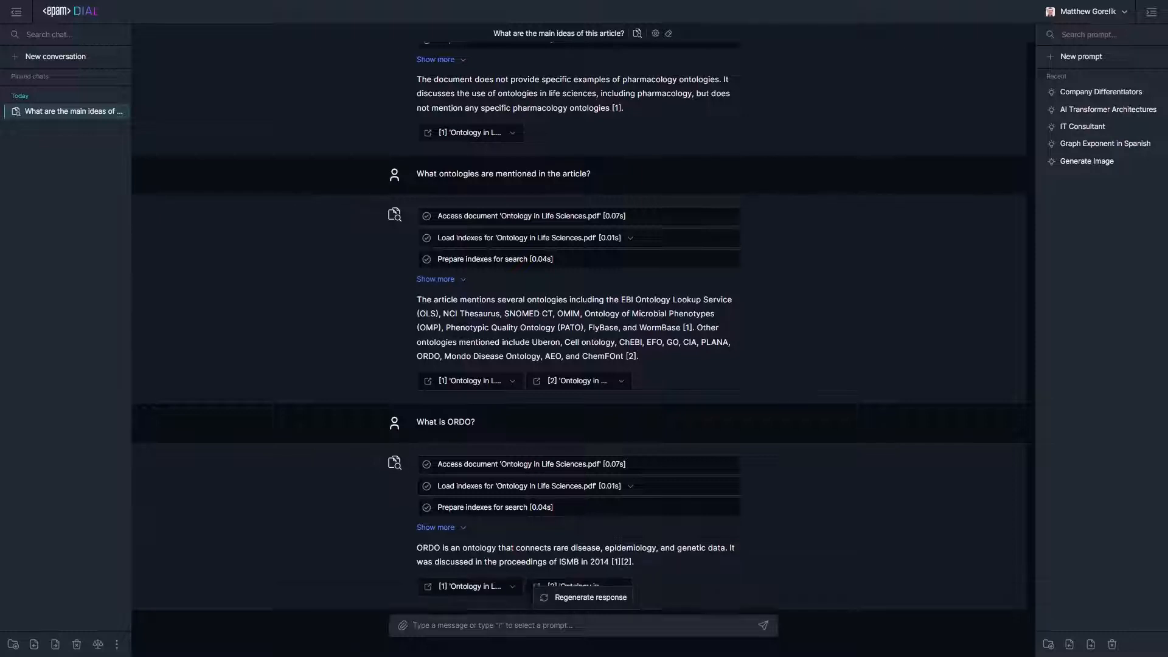
pyautogui.scroll(-3)
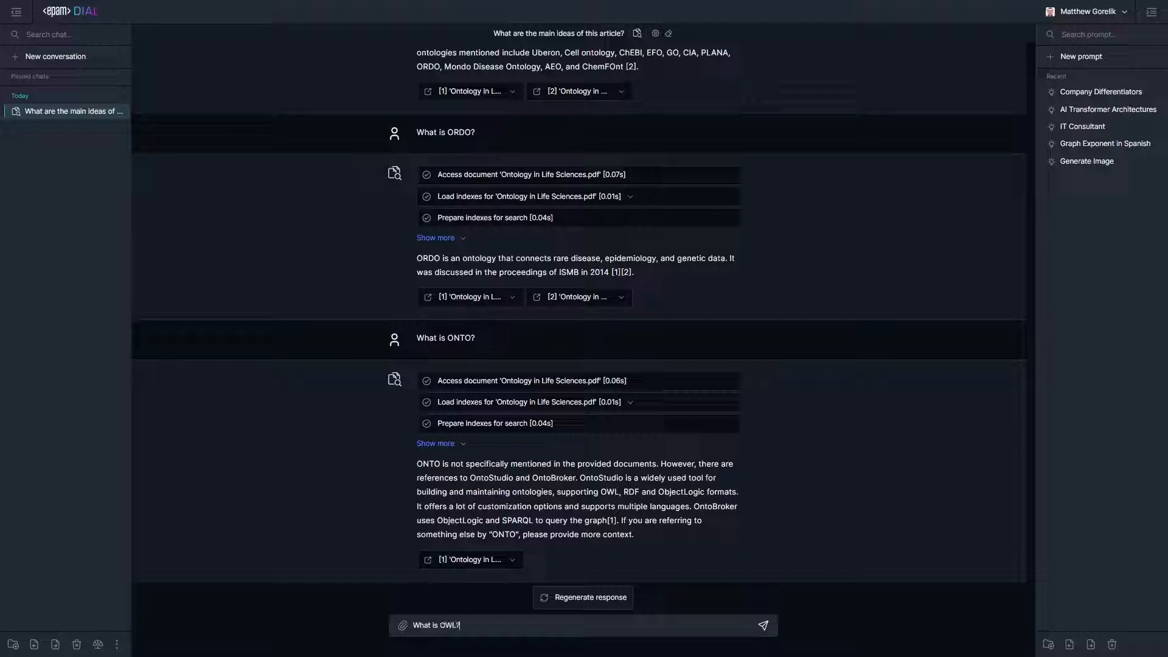
pyautogui.click(761, 625)
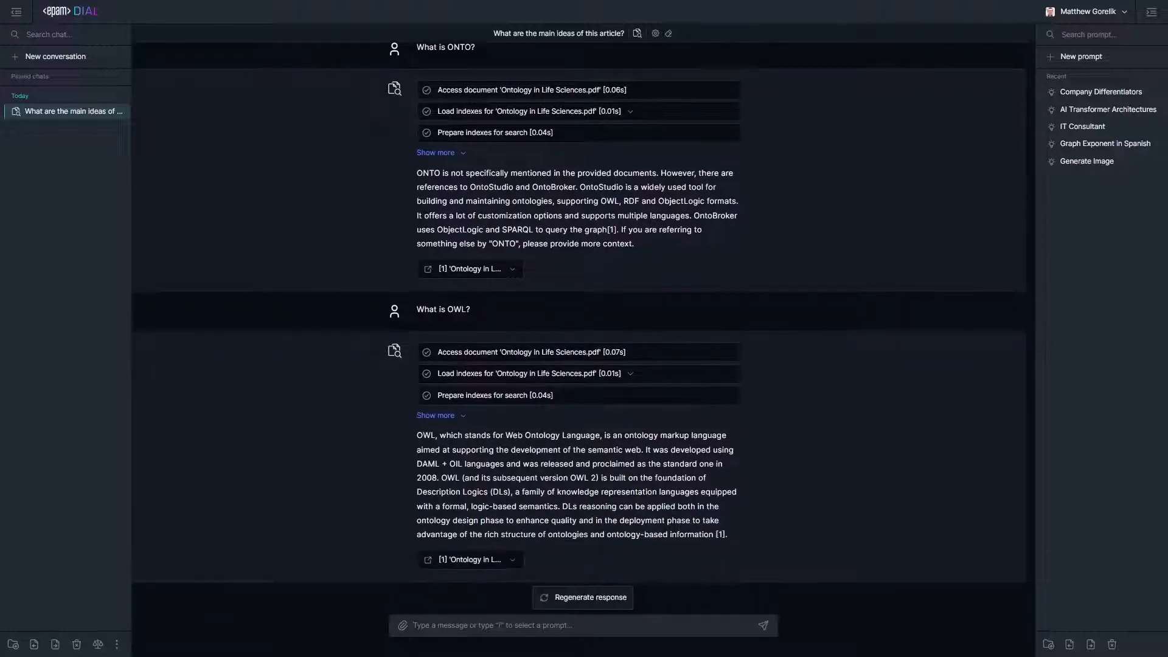
pyautogui.write('What tool is the most popular to edit and create ontologies?')
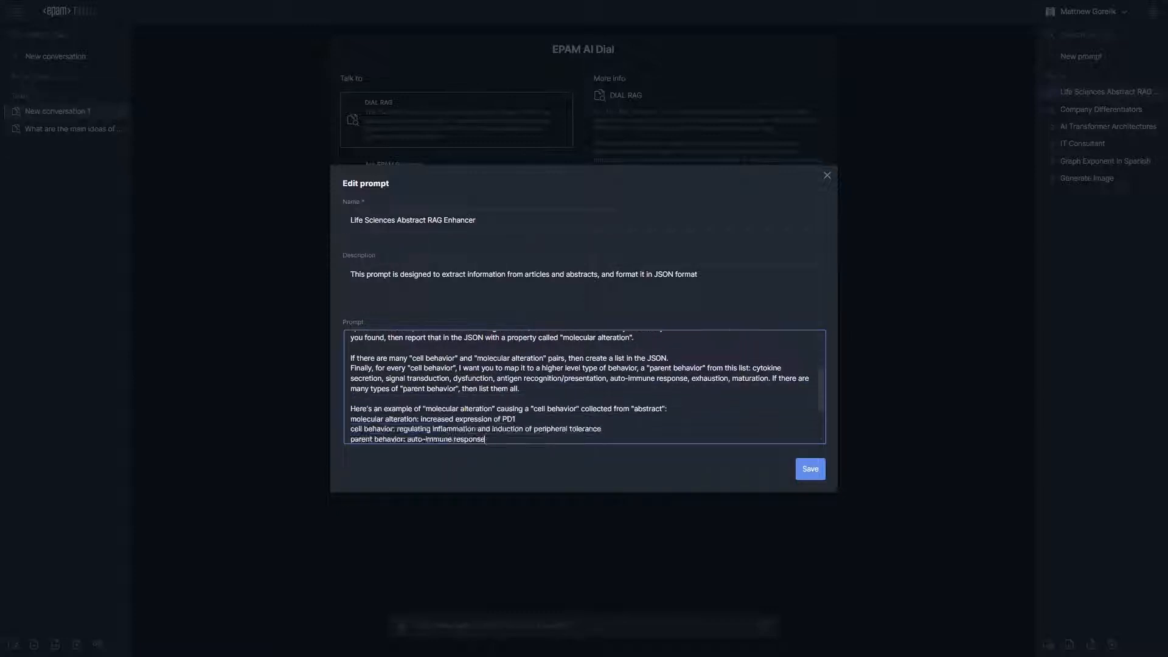
# - Scroll through the Life Sciences Abstract RAG Enhancer prompt setup
pyautogui.scroll(-3)
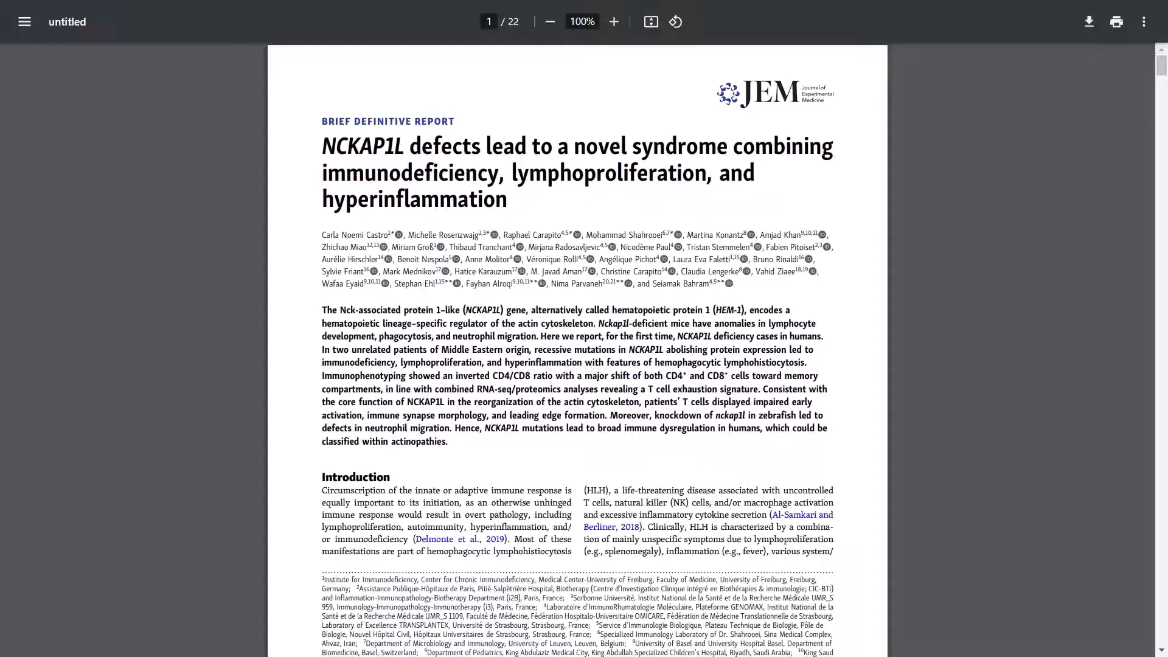
# - Select the NCKAP1L paper's abstract paragraph
pyautogui.moveTo(322, 310); pyautogui.dragTo(447, 442)
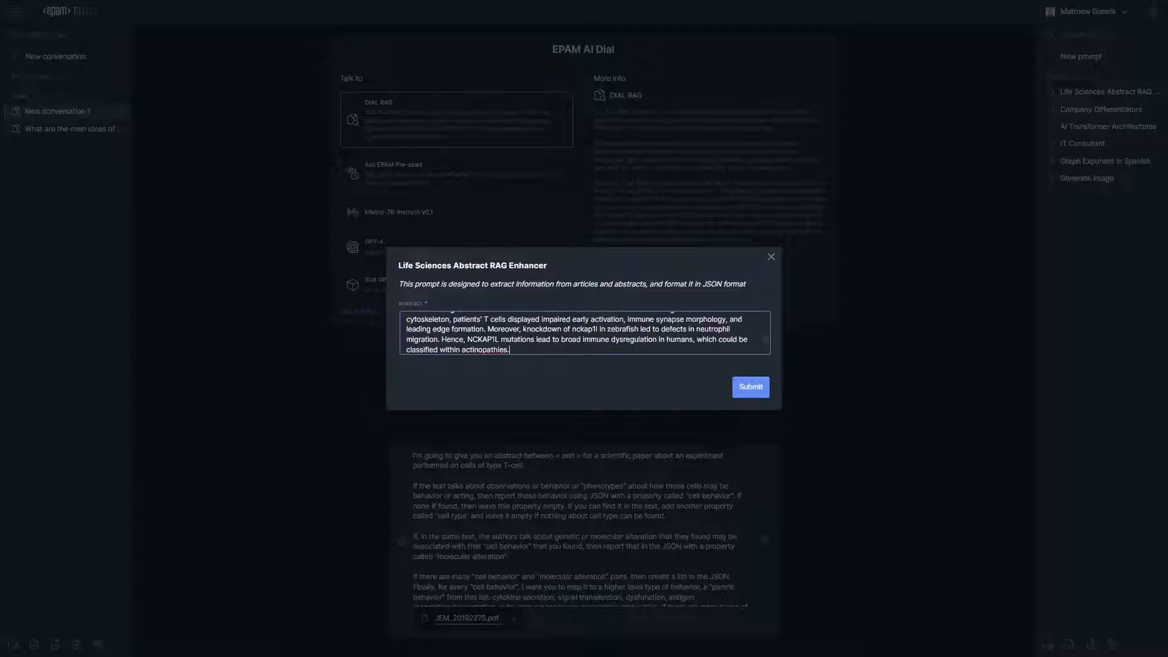
# - Submit the NCKAP1L abstract into the prompt template
pyautogui.click(750, 387)
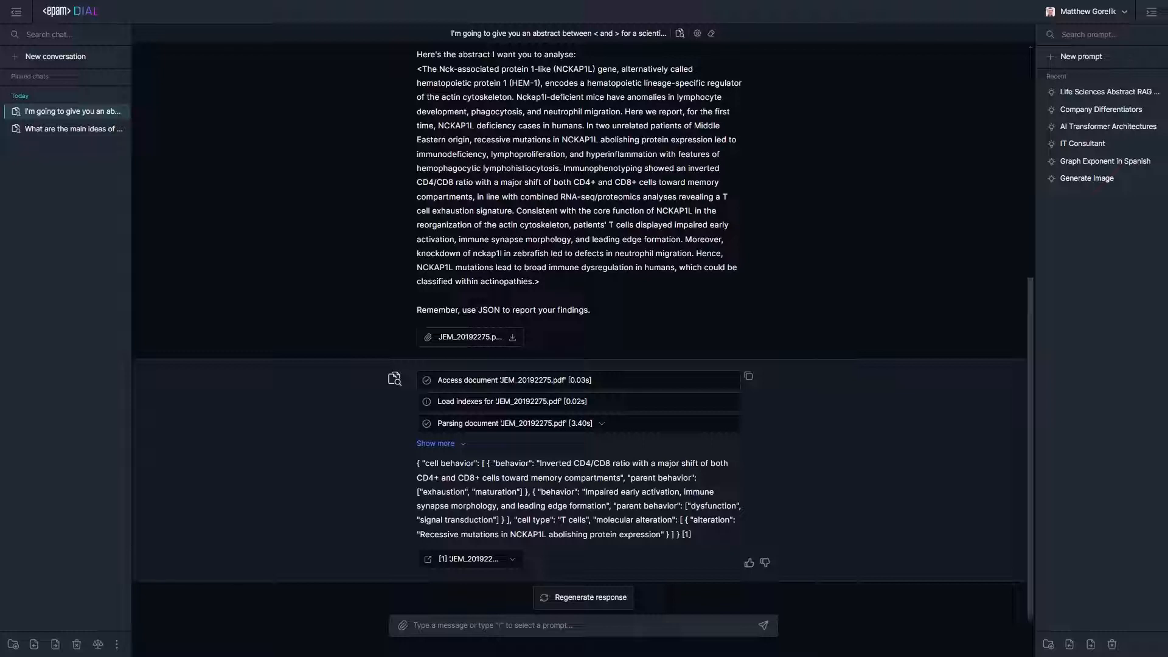
# - Start a new conversation from the left sidebar
pyautogui.click(54, 56)
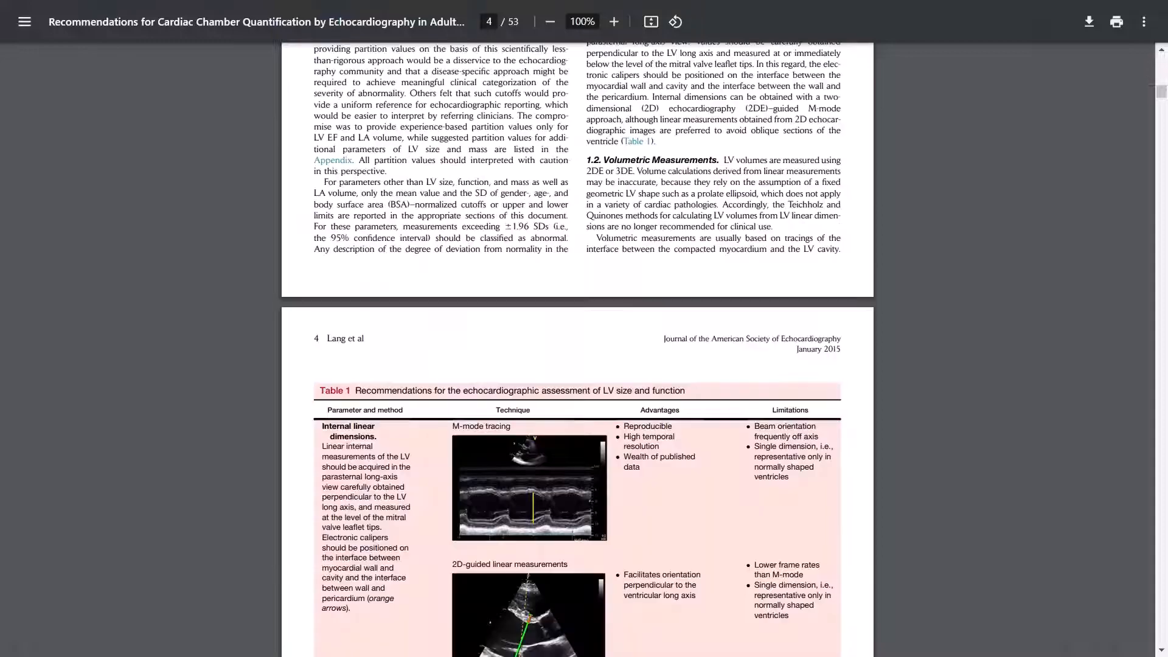
# - Scroll the echocardiography guideline PDF to the LV end-diastolic volume charts
pyautogui.scroll(-3)
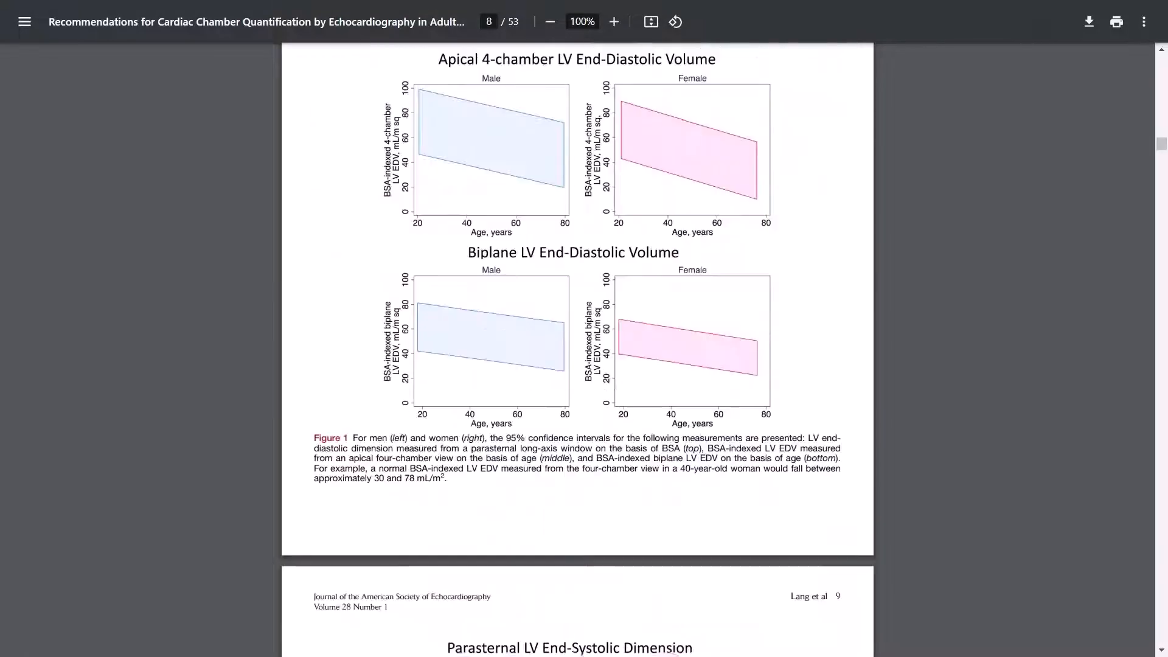
pyautogui.scroll(-3)
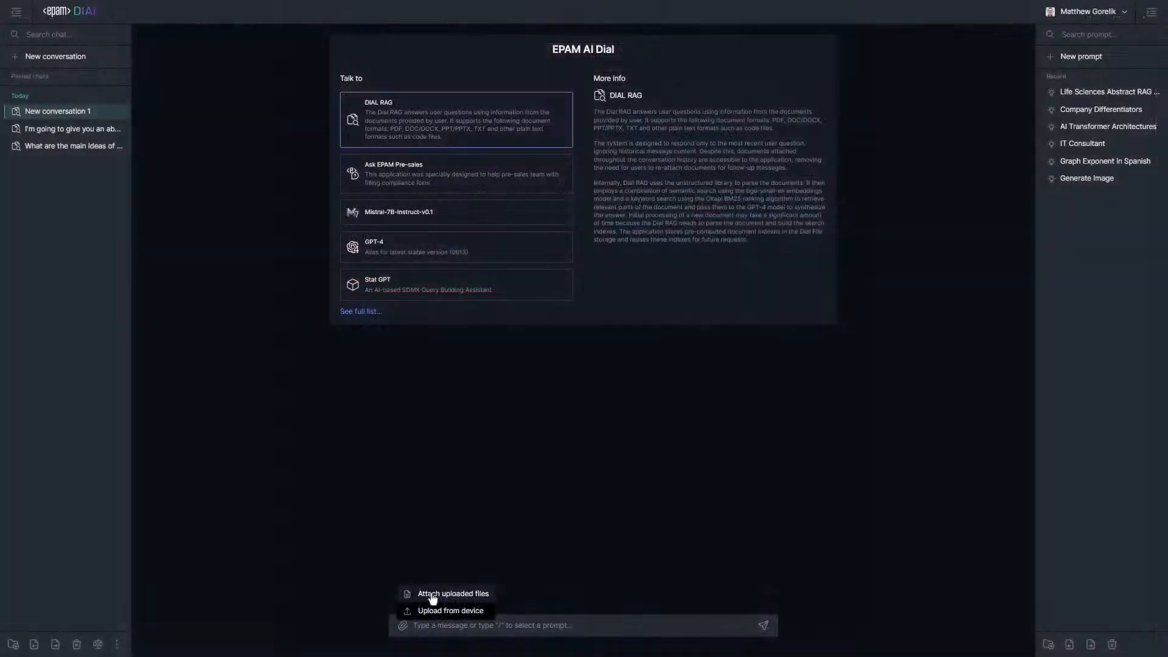
# - Attach ChamberQuantification2015.pdf and ask DIAL RAG the normal aortic annulus diameter range
pyautogui.click(452, 594)
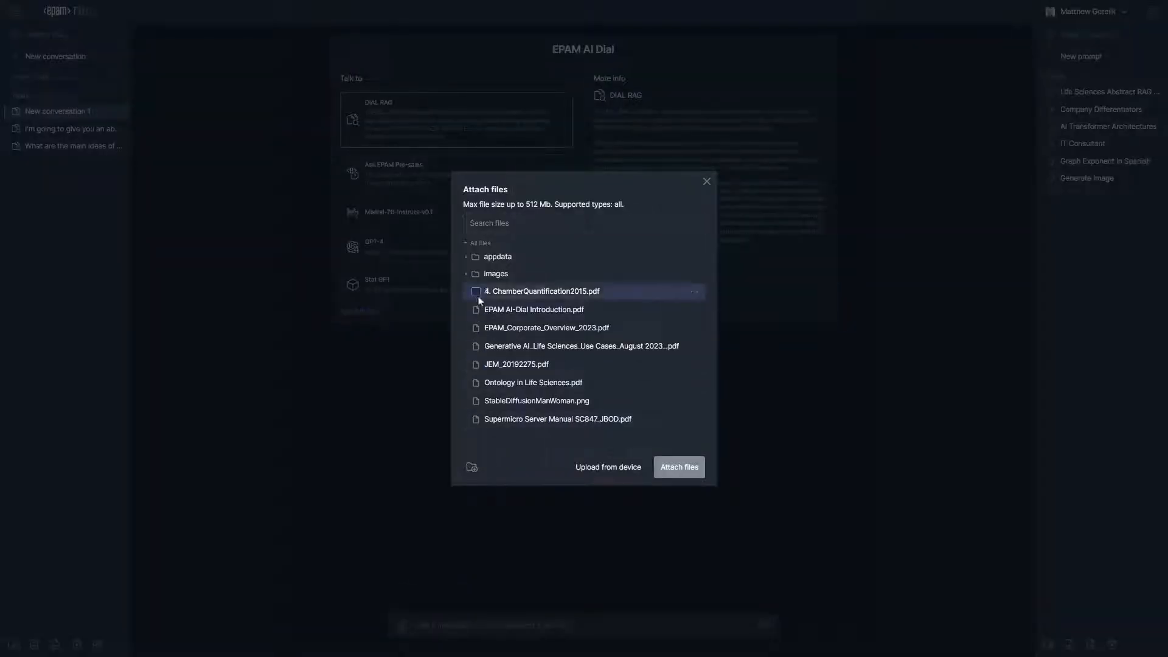
pyautogui.click(475, 292)
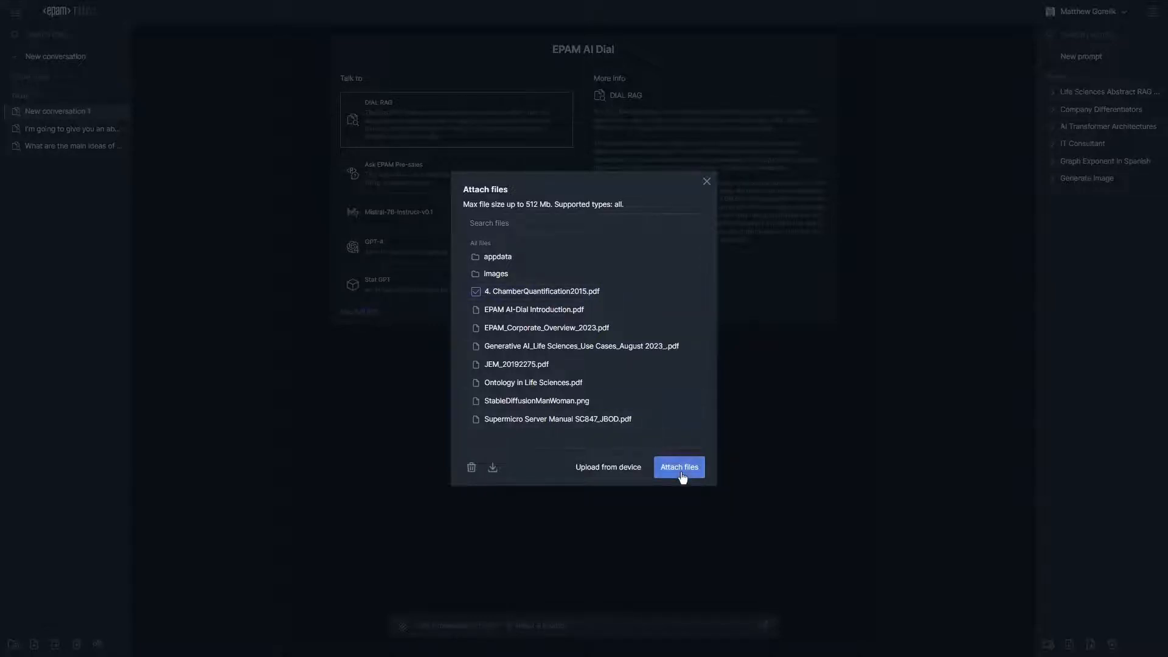
pyautogui.click(677, 467)
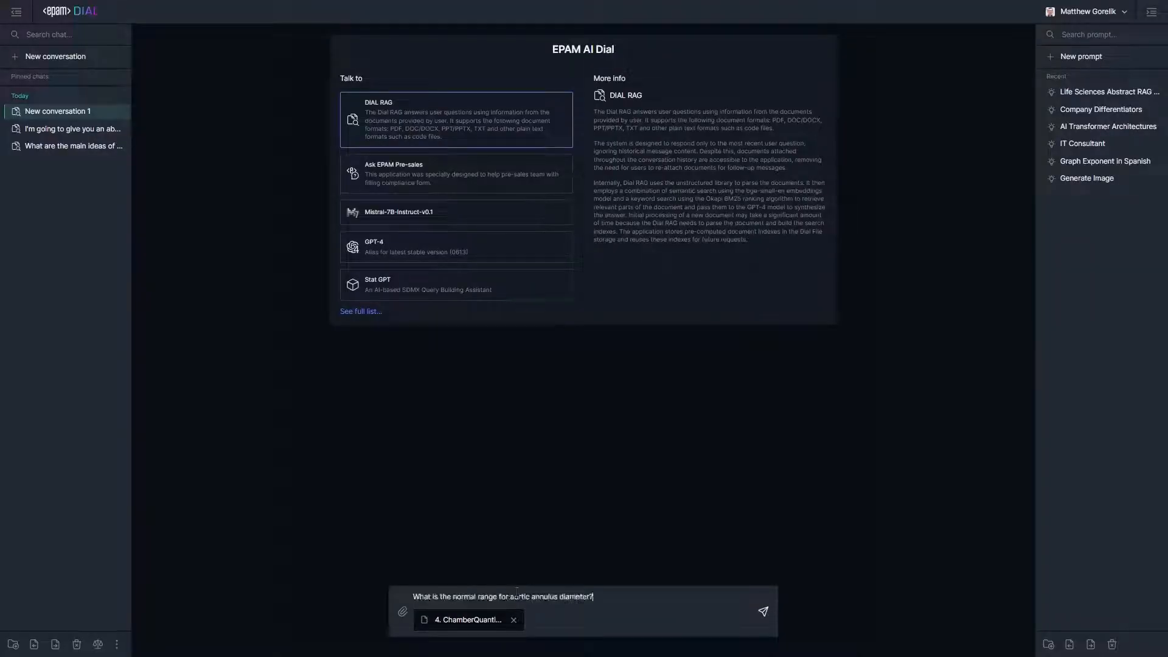
pyautogui.click(763, 611)
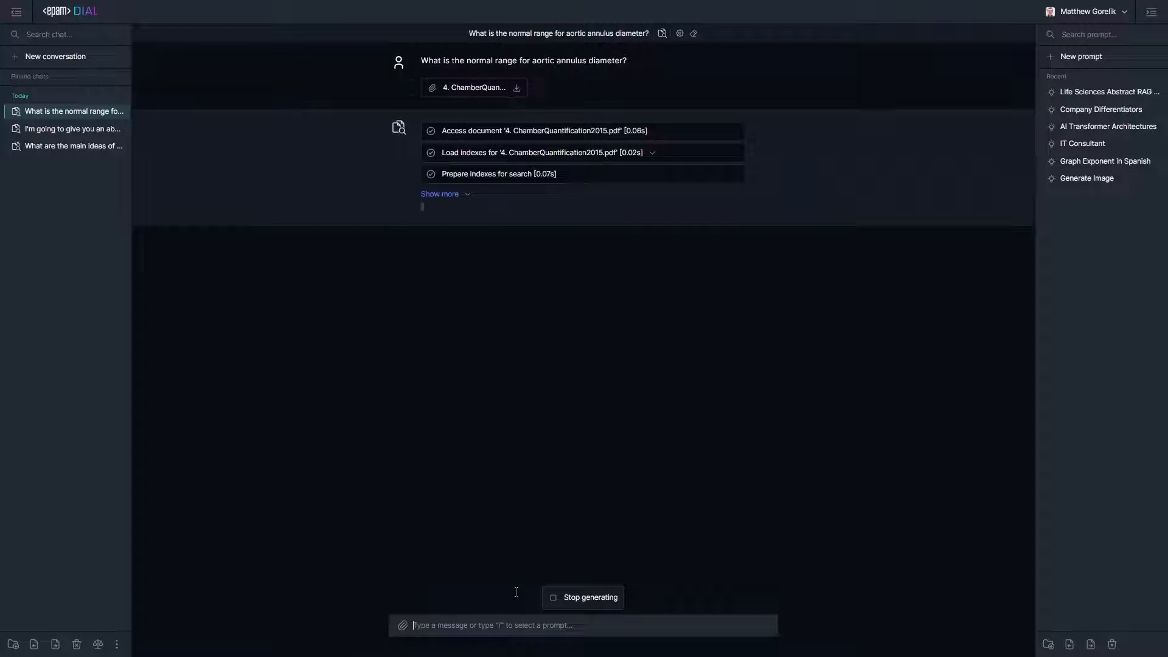